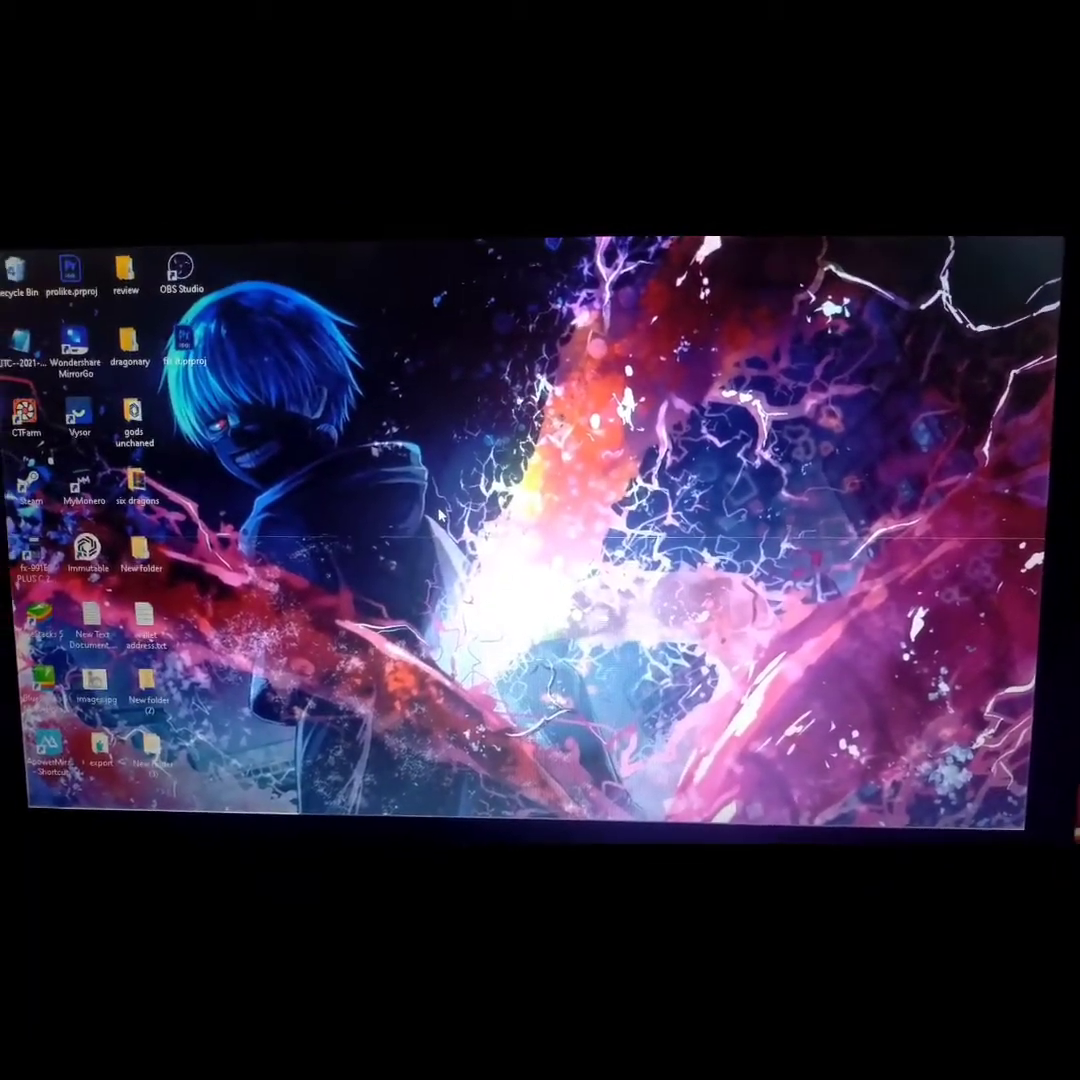
# Paste the copied 0x wallet address into wallet address.txt in Notepad
pyautogui.doubleClick(148, 620)
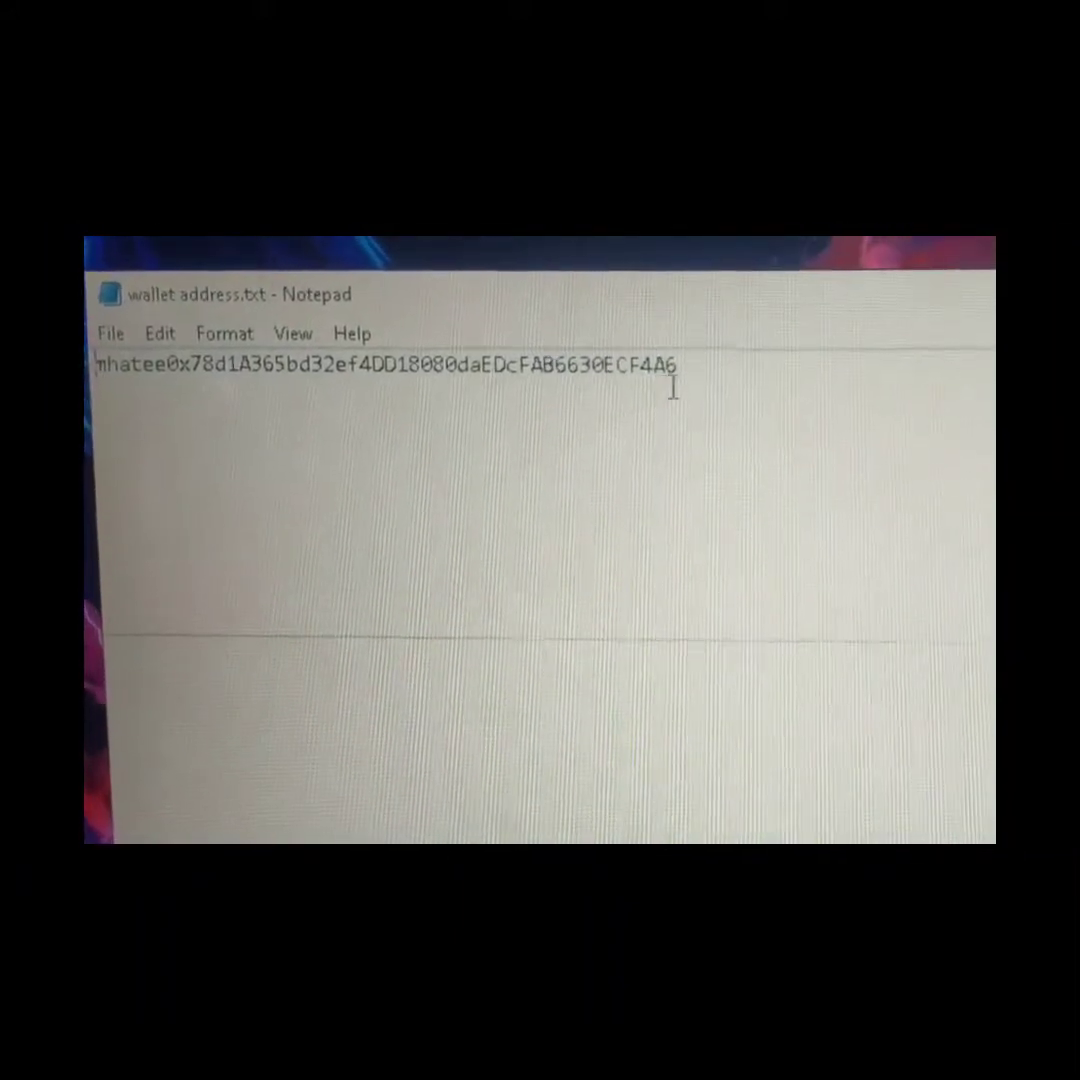
pyautogui.rightClick(240, 360)
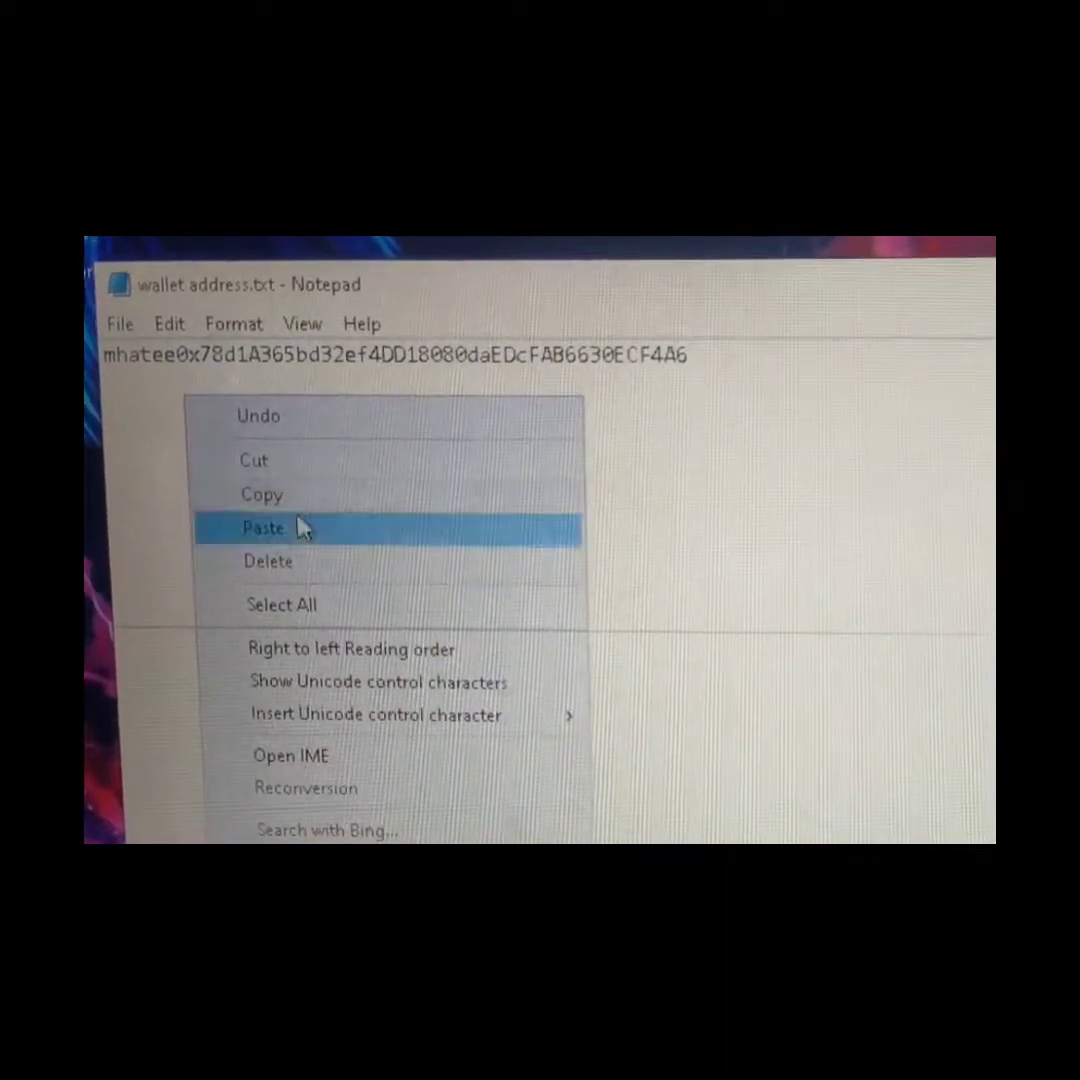
pyautogui.click(264, 528)
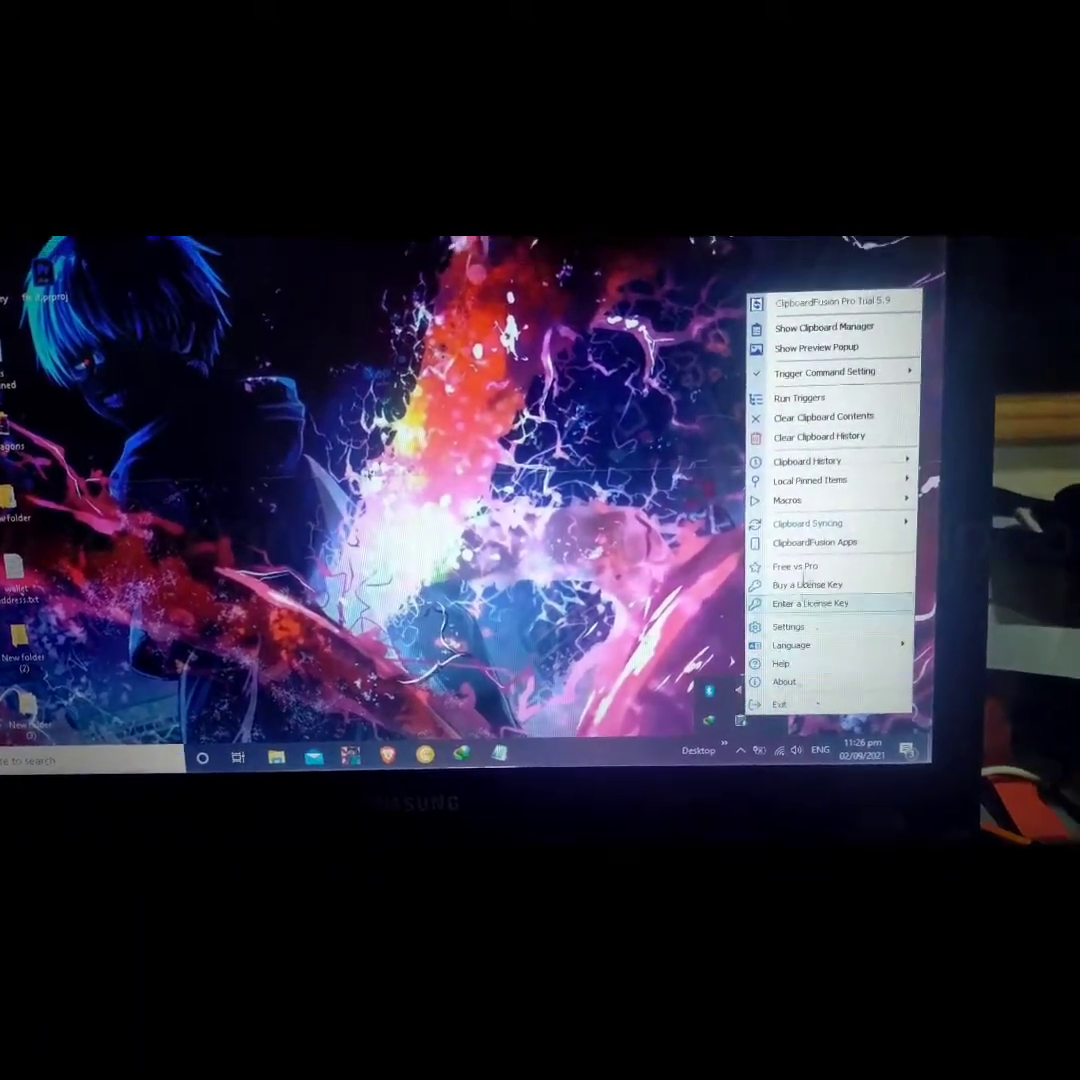
# Show ClipboardFusion's Clipboard Manager with its copied address history
pyautogui.click(824, 326)
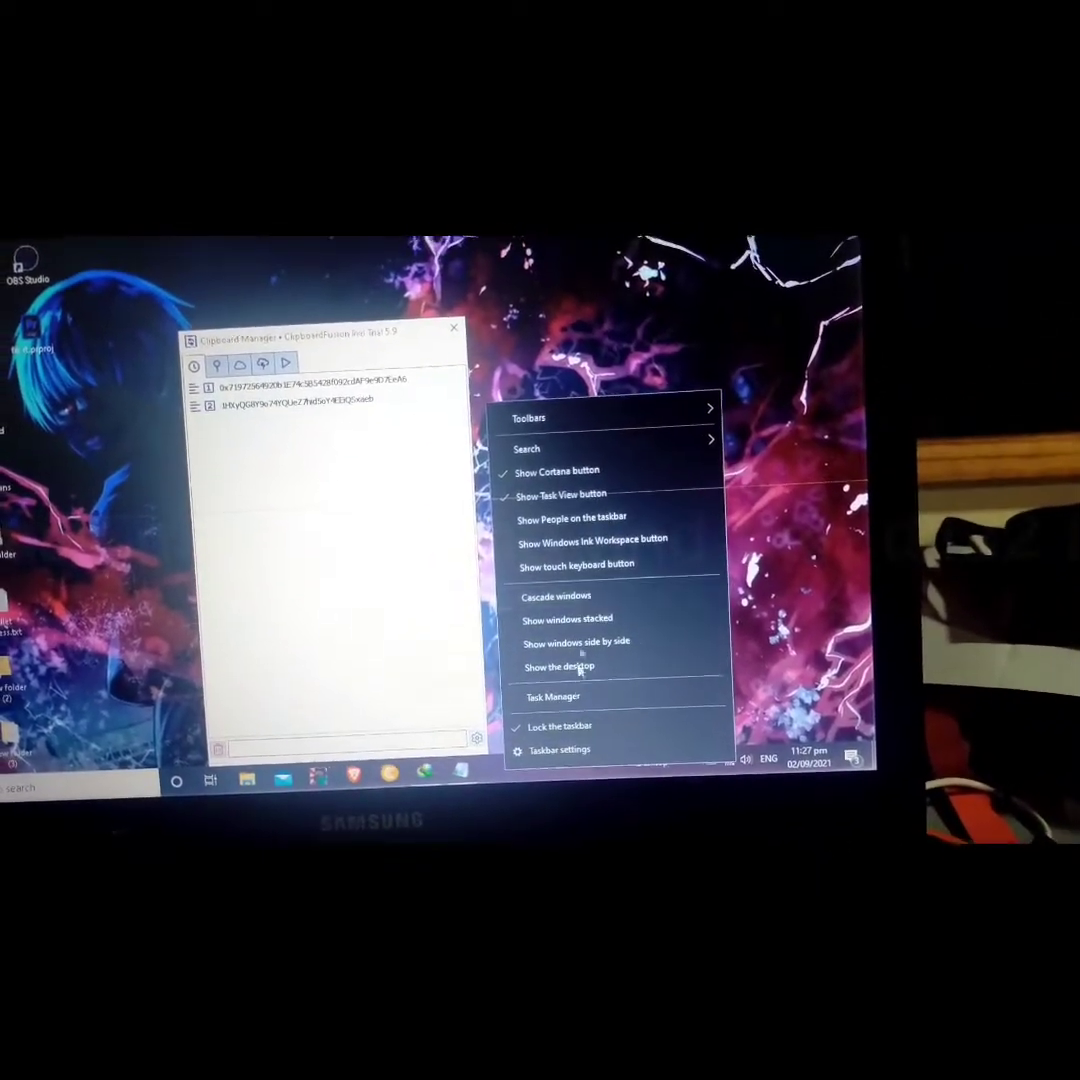
# Launch Task Manager from the taskbar after reviewing the two copied addresses
pyautogui.click(554, 696)
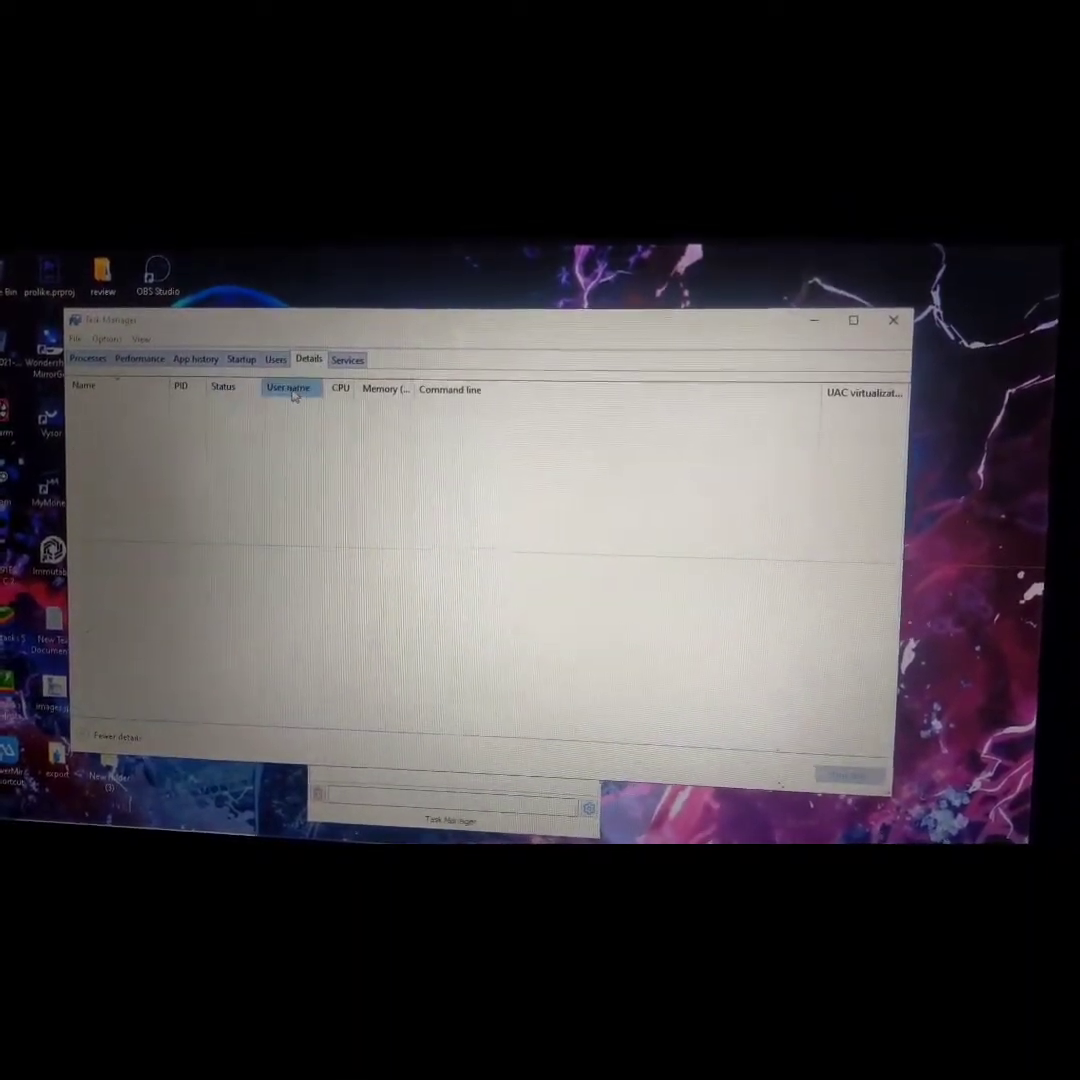
# Sort processes by user name and end the rundll32.exe process
pyautogui.click(308, 358)
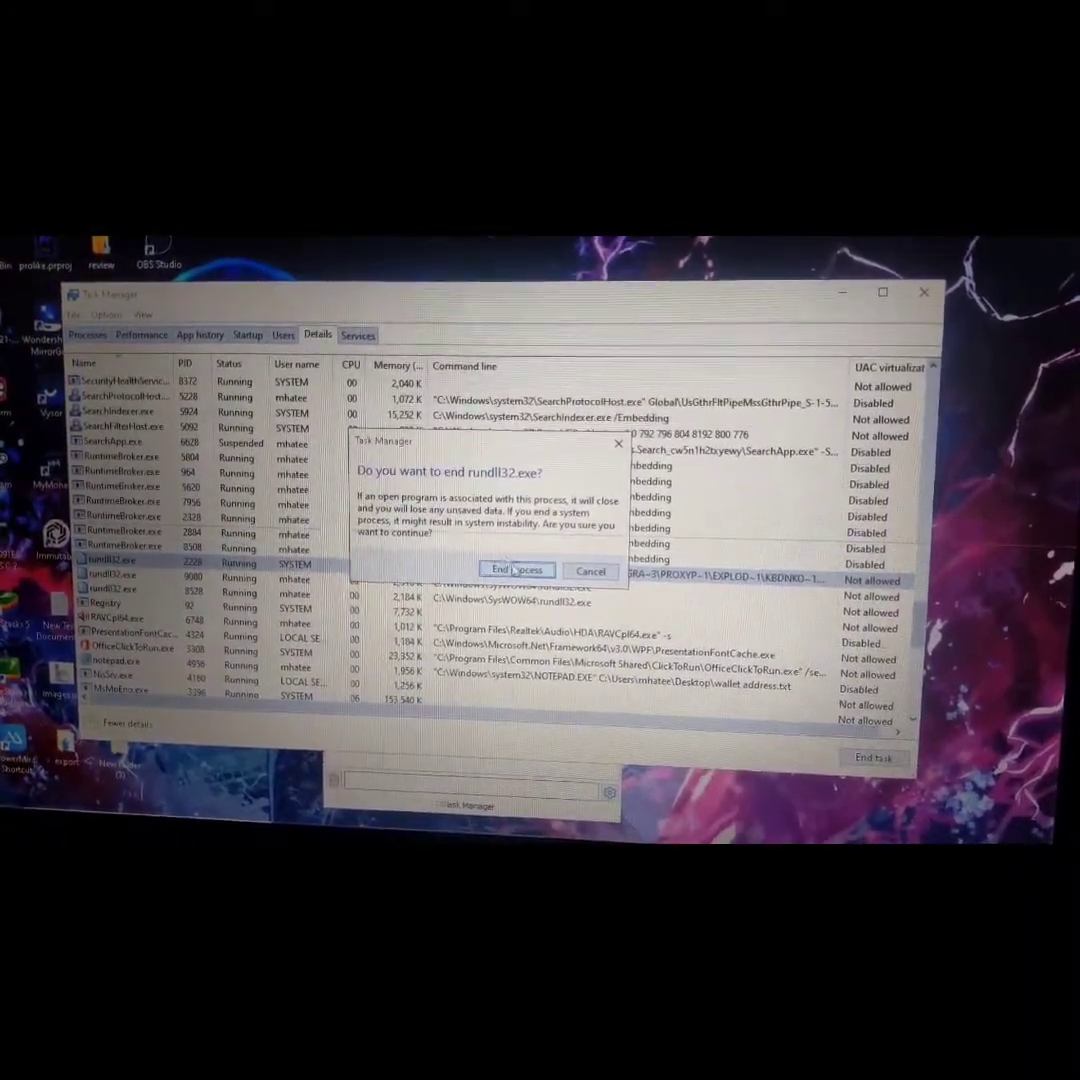
pyautogui.click(516, 568)
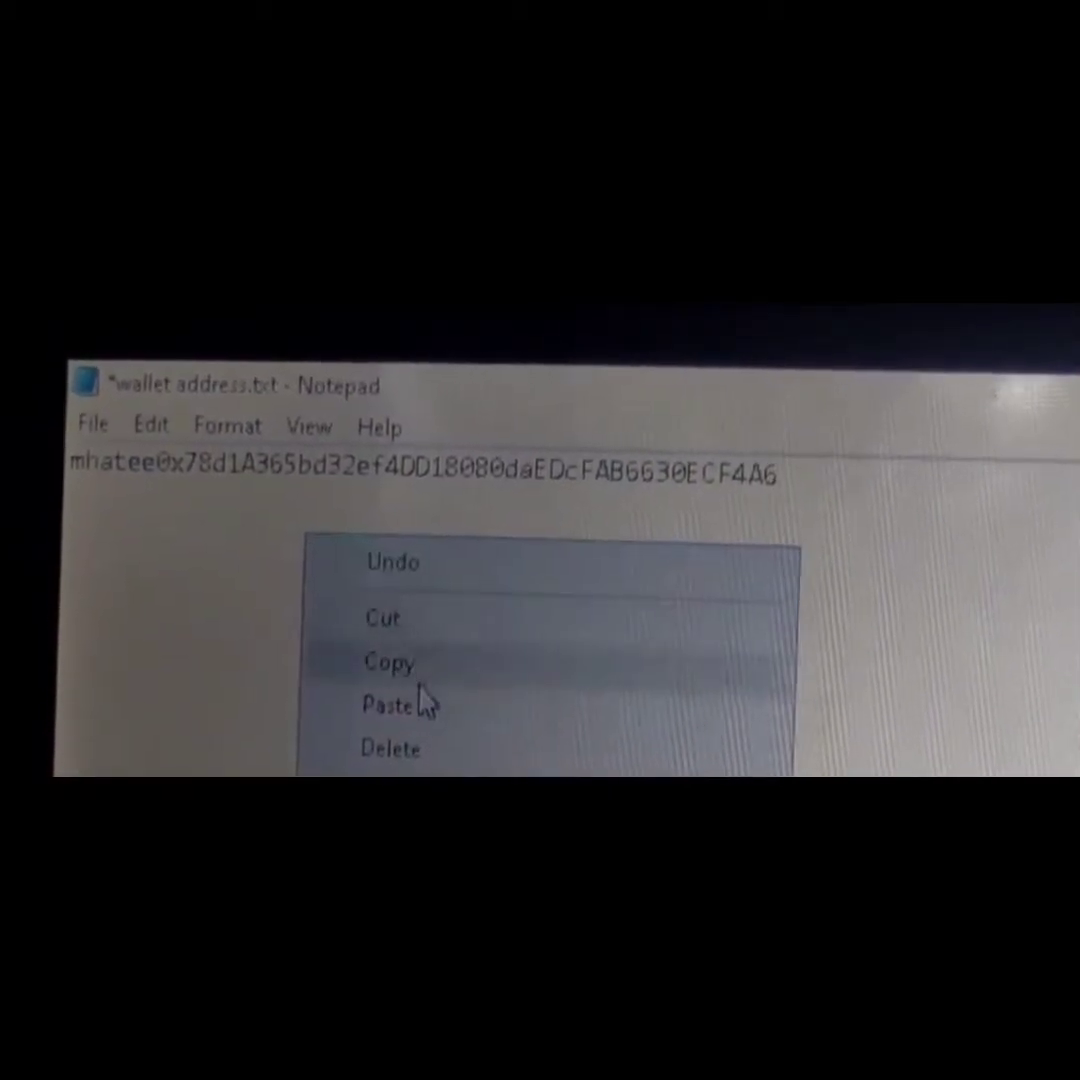
# Paste the clipboard address into wallet address.txt again to test it
pyautogui.click(386, 704)
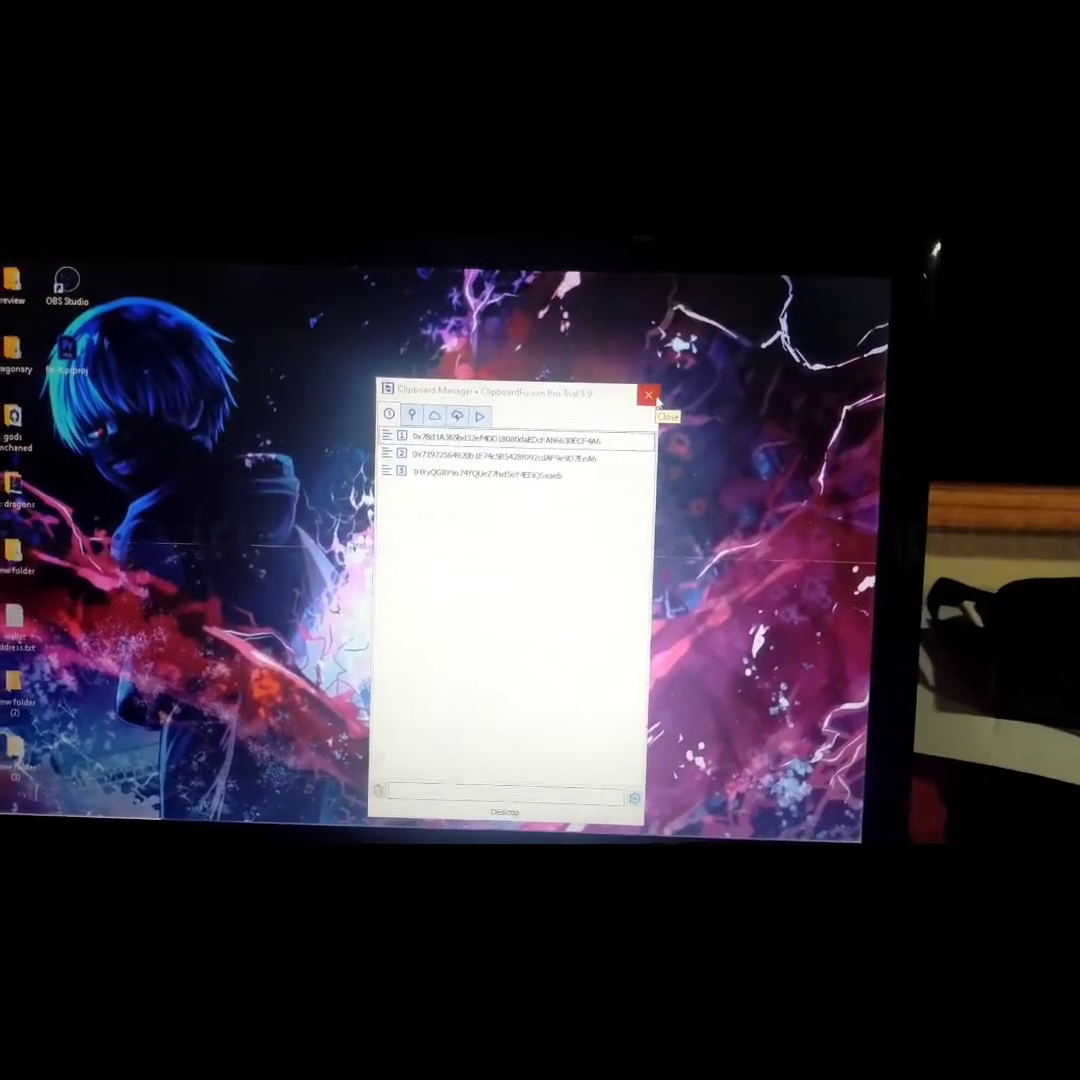
# Close the Clipboard Manager now listing three copied entries
pyautogui.click(648, 394)
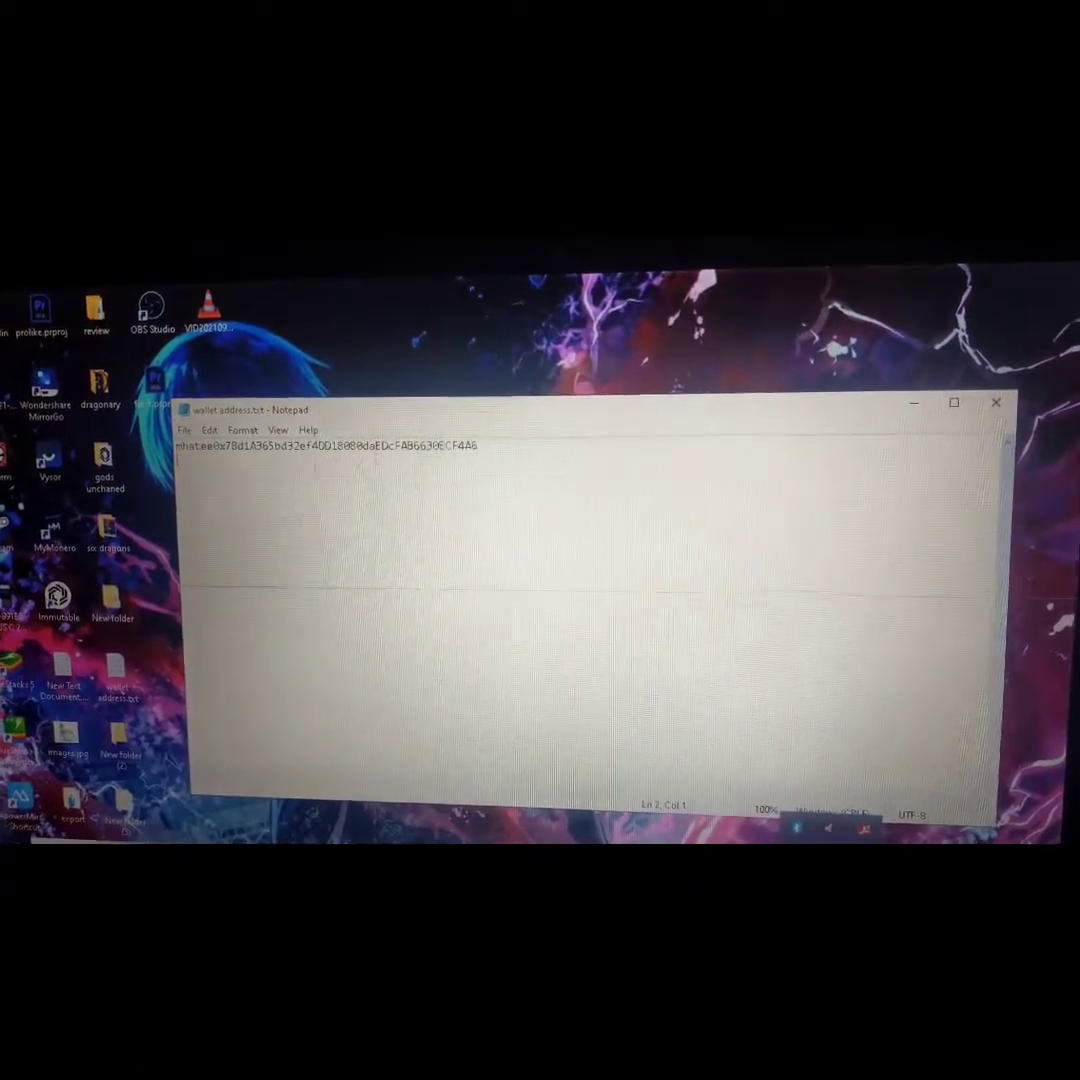
# Show editing commands for the selected pasted wallet address
pyautogui.rightClick(340, 444)
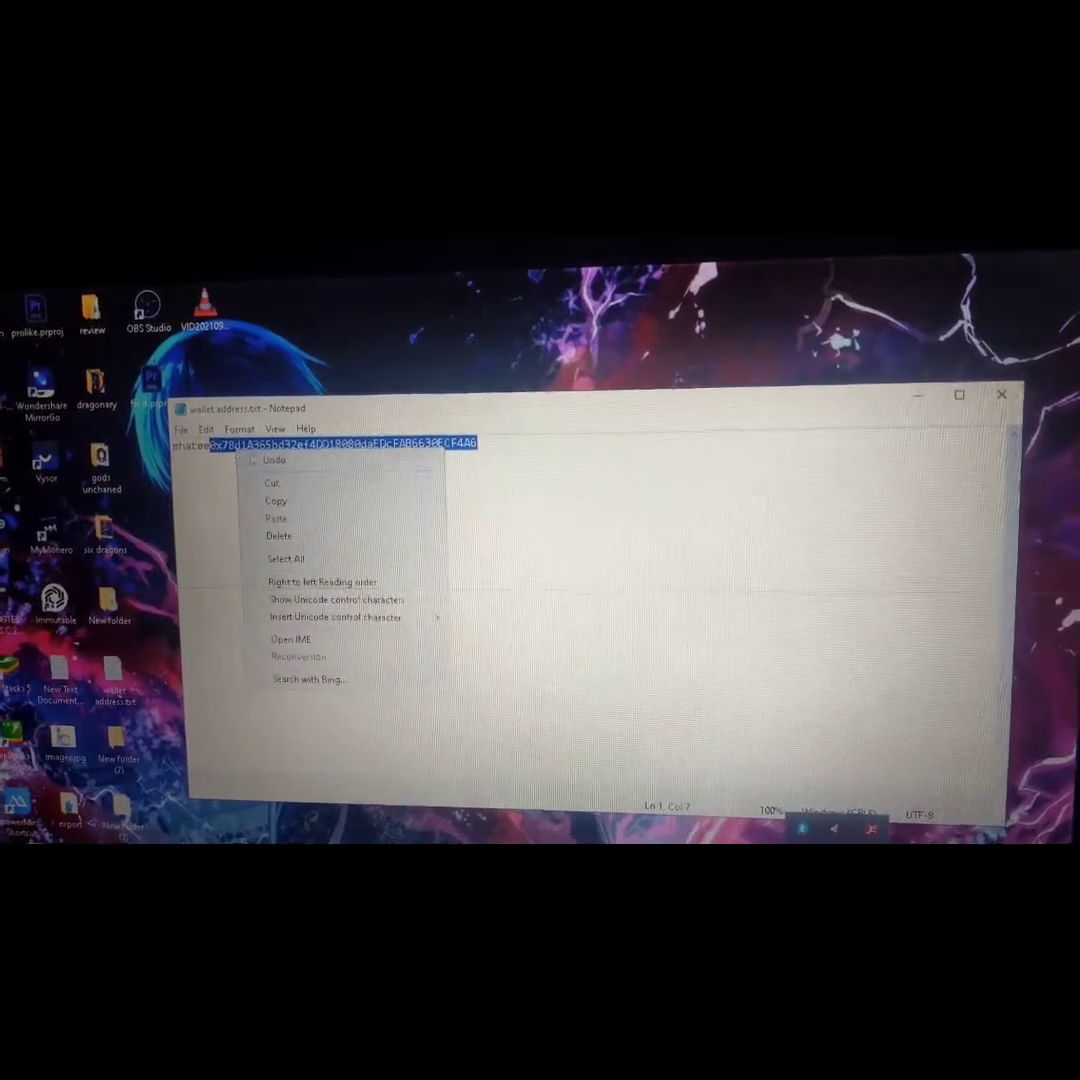